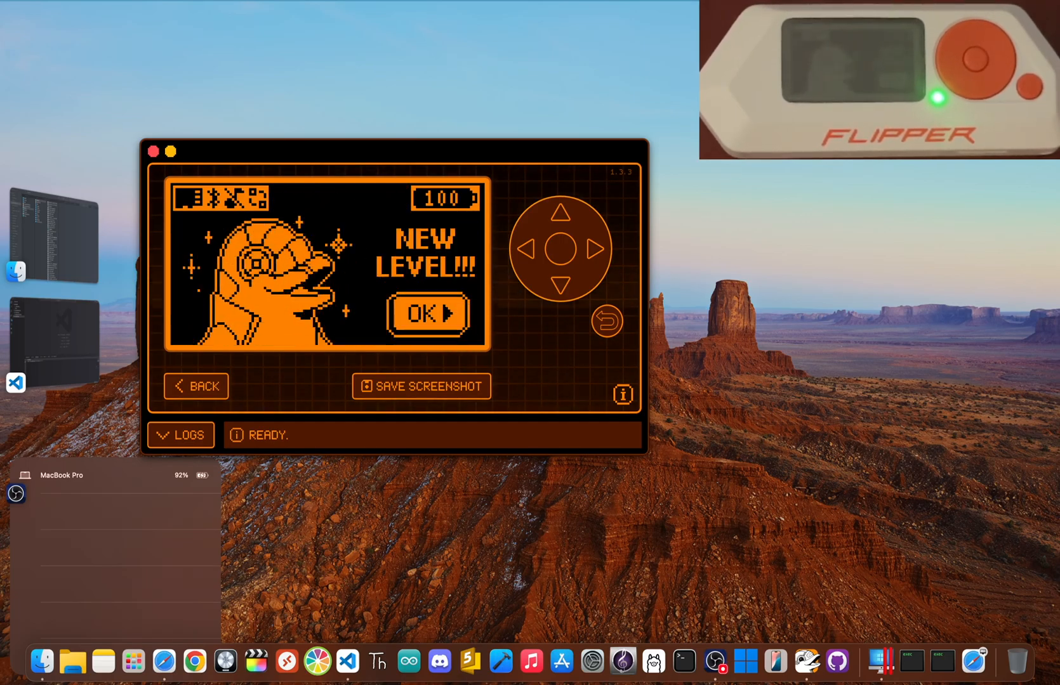
# Dismiss the dolphin's NEW LEVEL message with OK on the mirrored Flipper screen
pyautogui.click(428, 314)
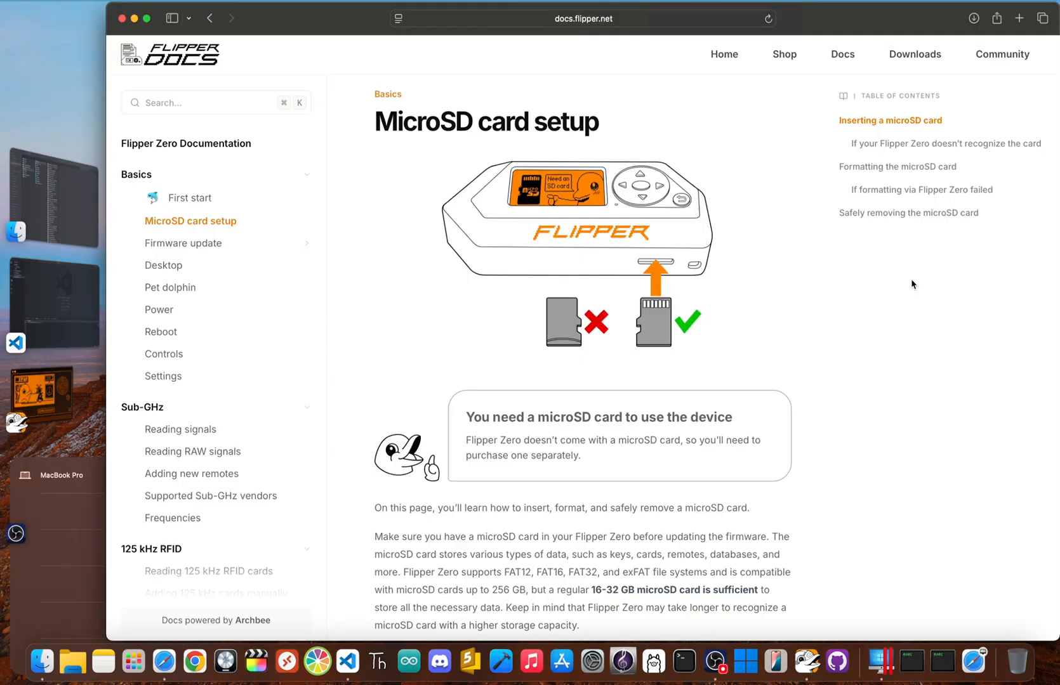
# Scroll the microSD card setup guide down to the Inserting a microSD card section
pyautogui.scroll(-3)
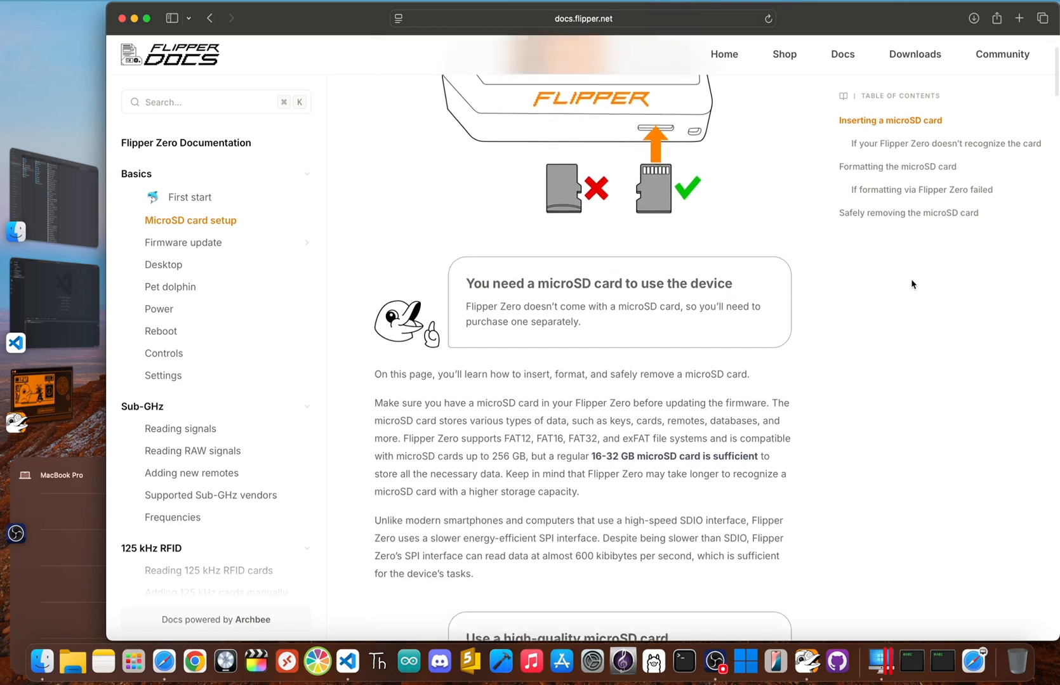
pyautogui.scroll(-3)
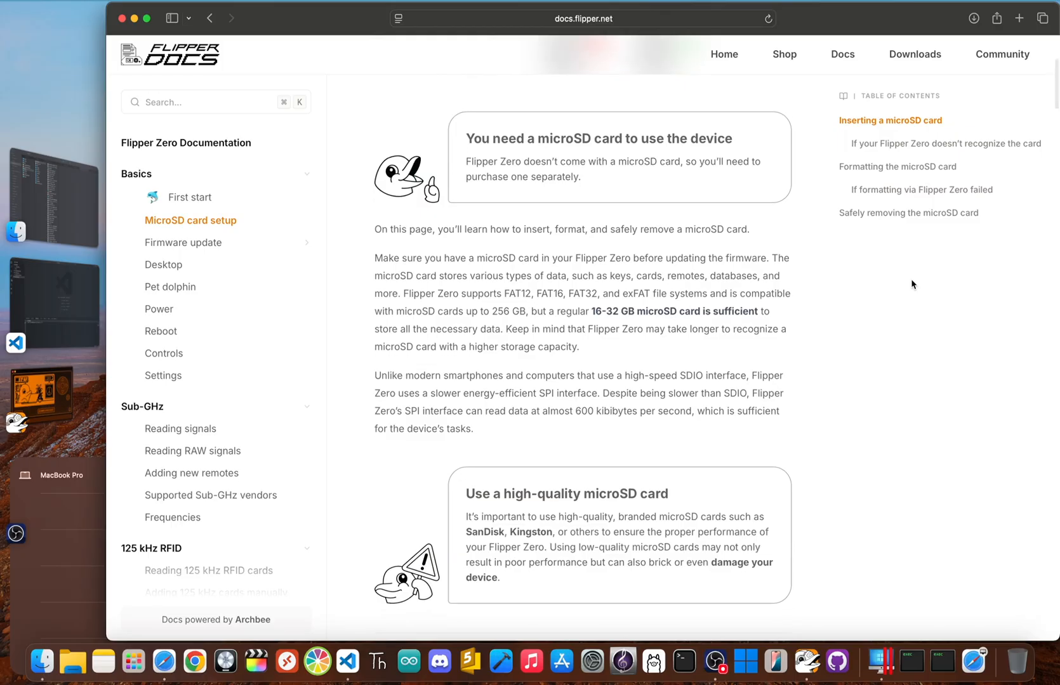
pyautogui.scroll(-3)
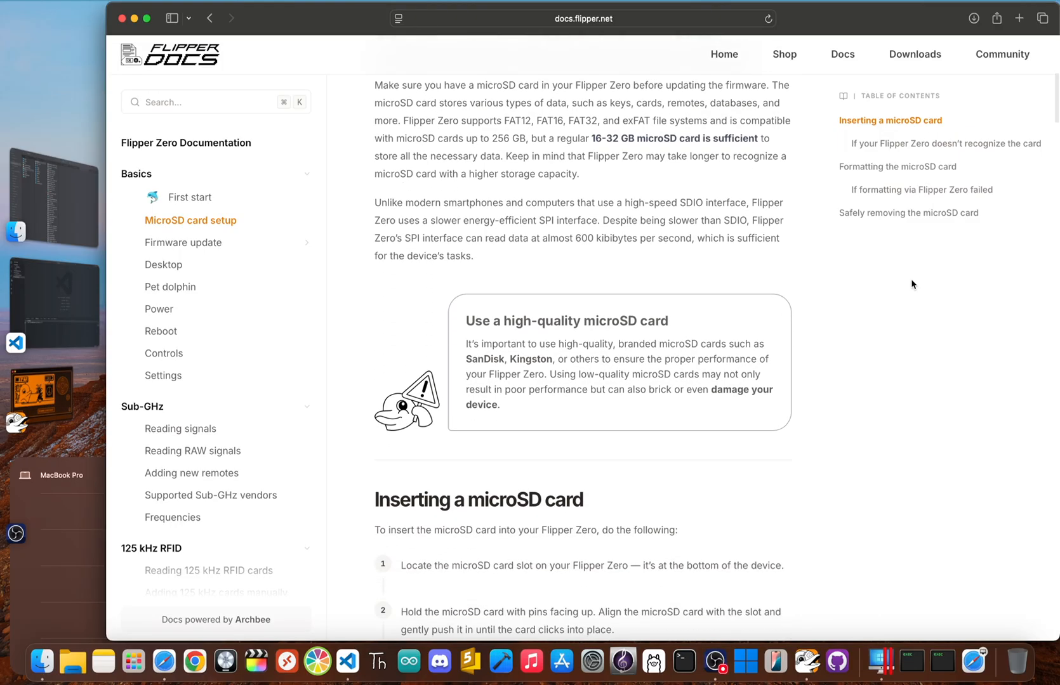
pyautogui.scroll(-3)
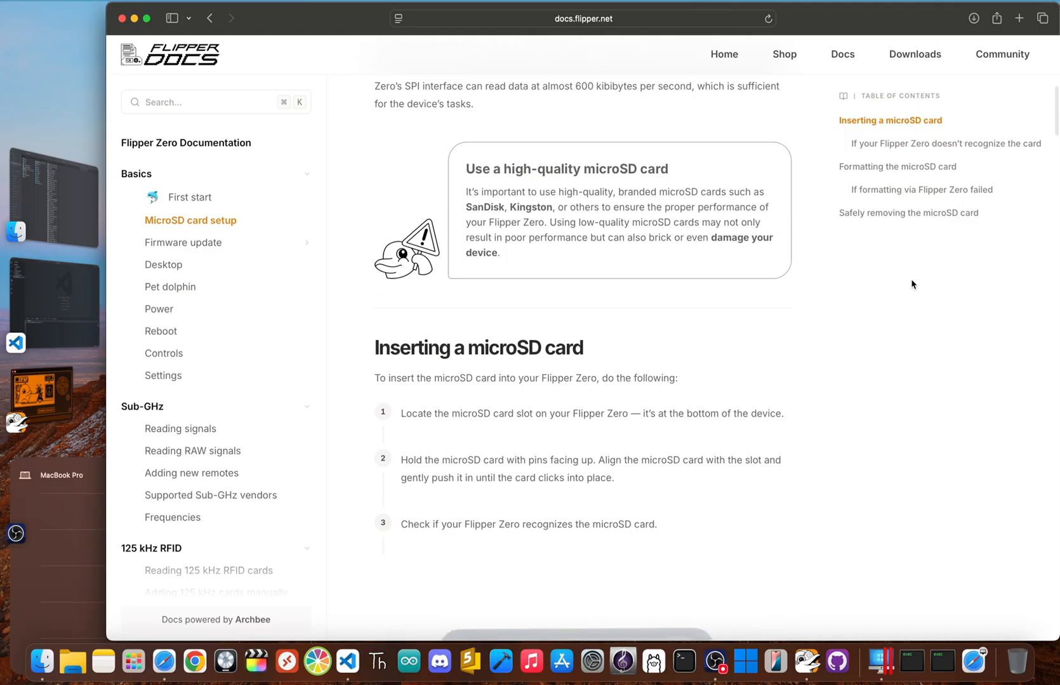
pyautogui.scroll(-3)
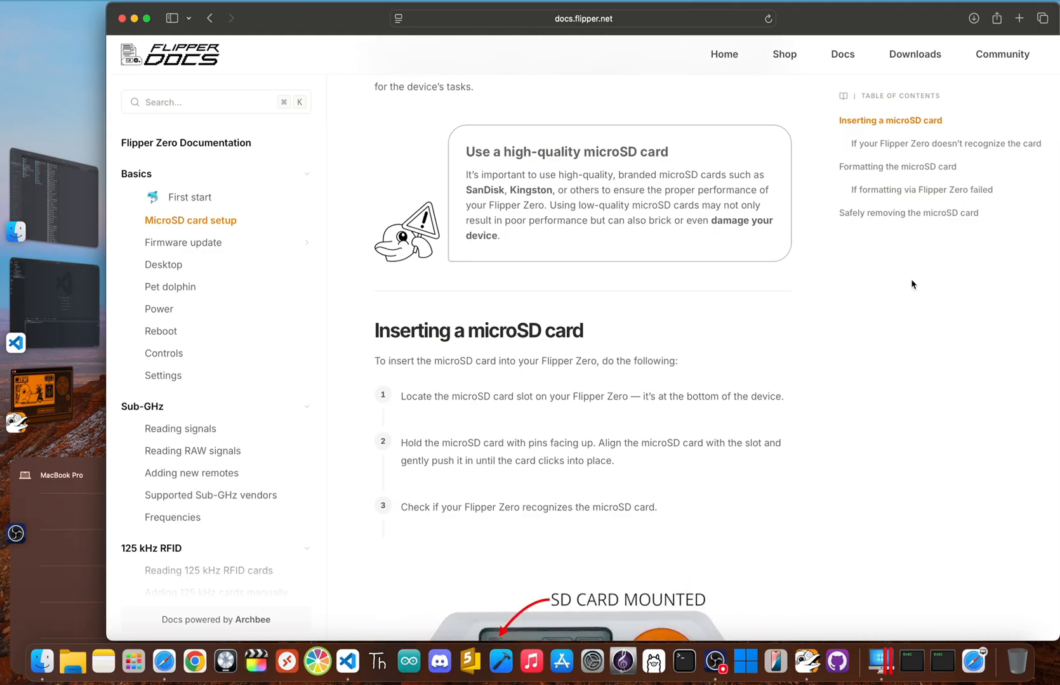
pyautogui.scroll(-3)
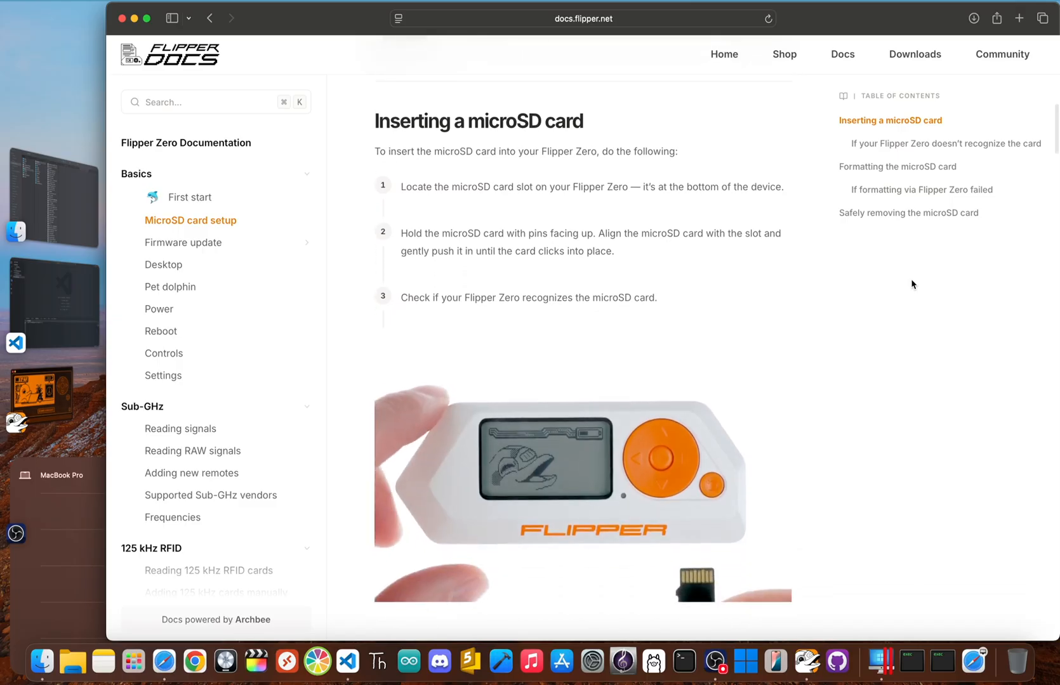
pyautogui.scroll(-3)
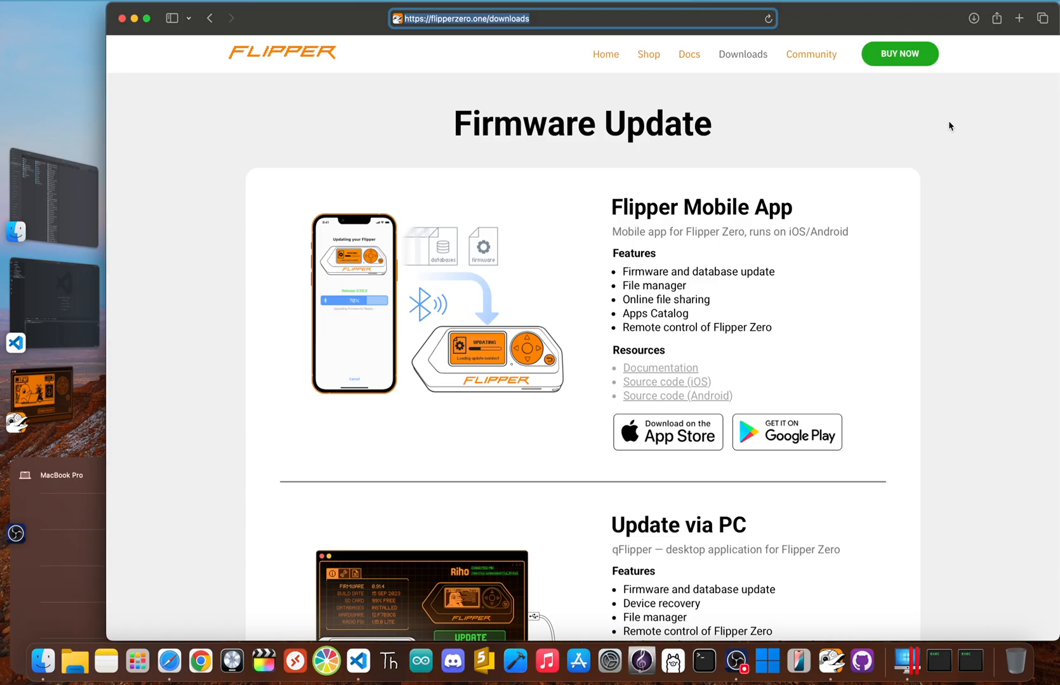
# Scroll the Firmware Update page down to Update via PC with its Download for macOS button
pyautogui.scroll(-3)
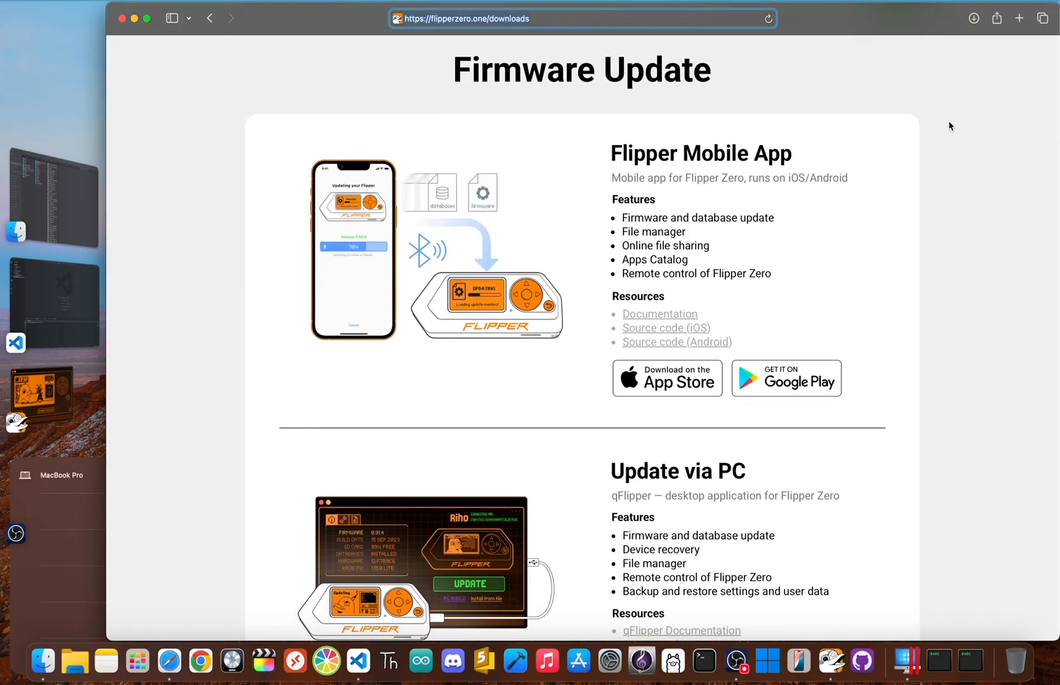
pyautogui.scroll(-3)
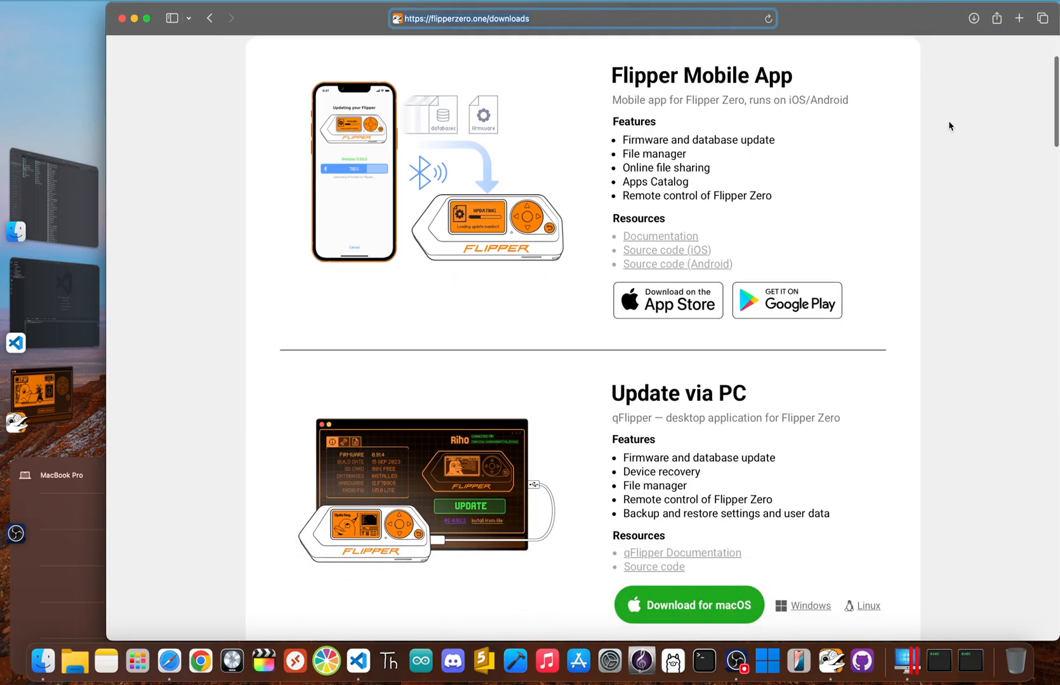
pyautogui.scroll(-3)
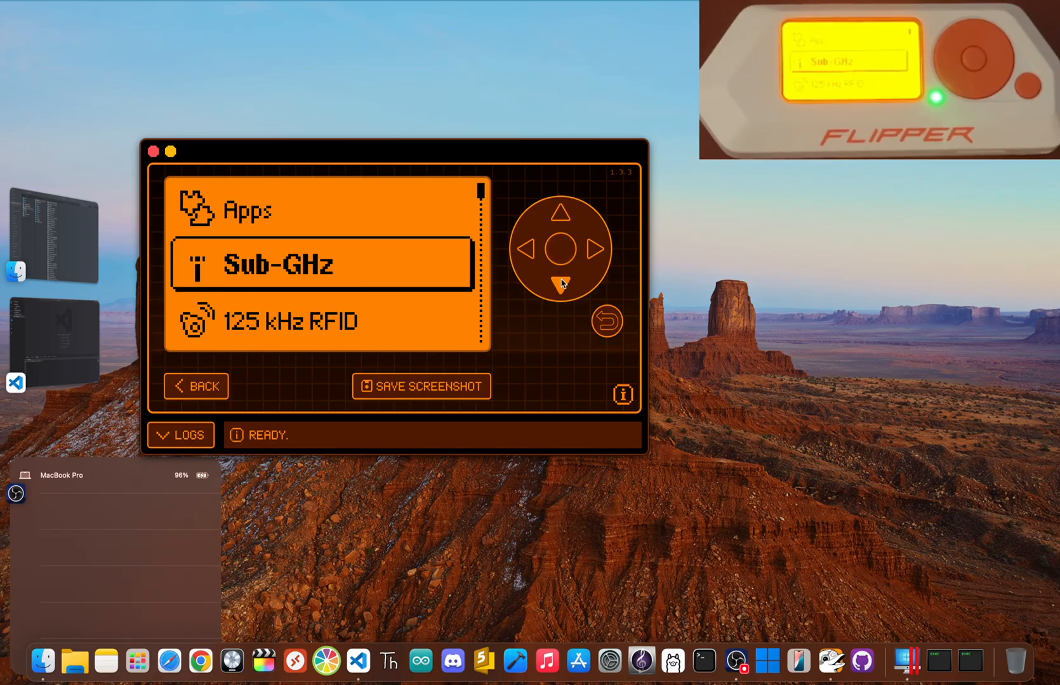
# Move down the Flipper main menu to Infrared and enter its app menu
pyautogui.click(561, 279)
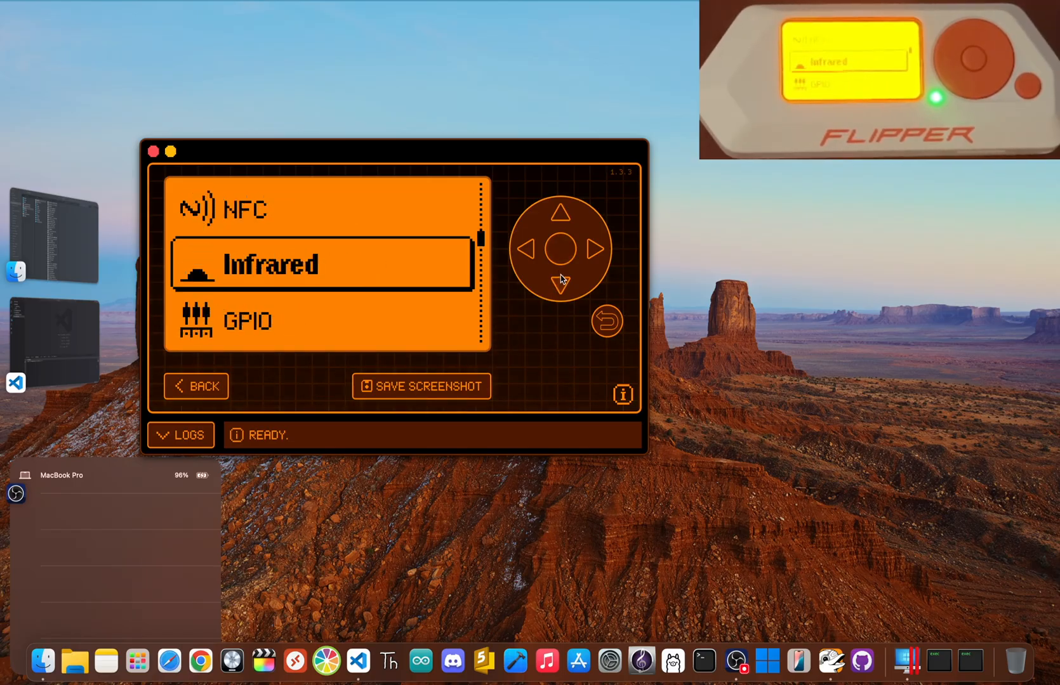
pyautogui.click(559, 249)
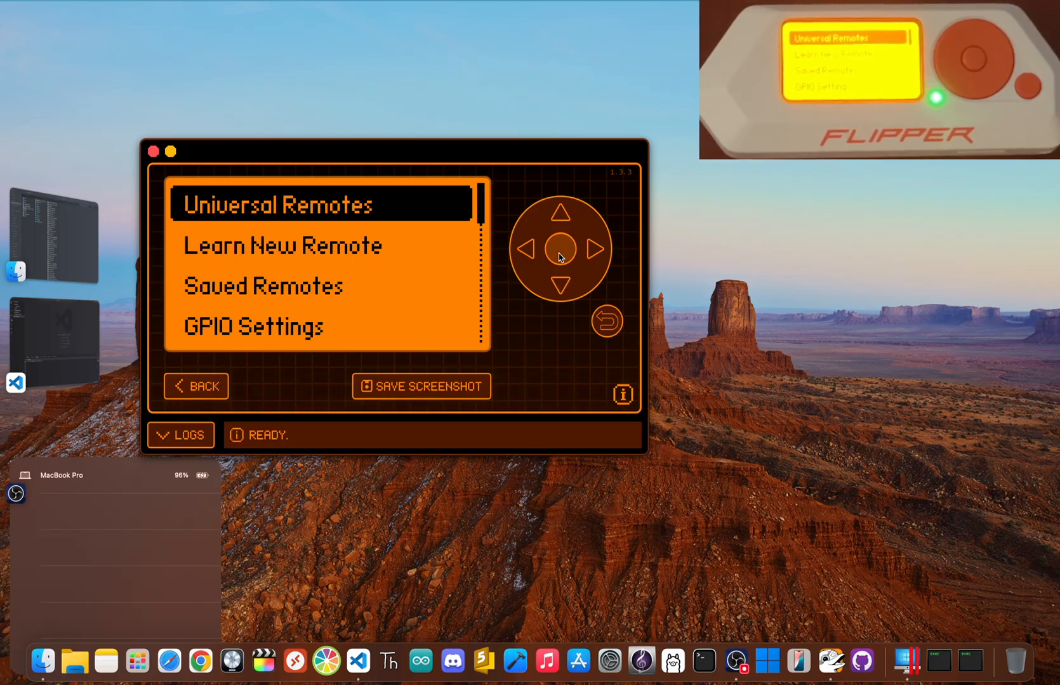
pyautogui.moveTo(562, 284)
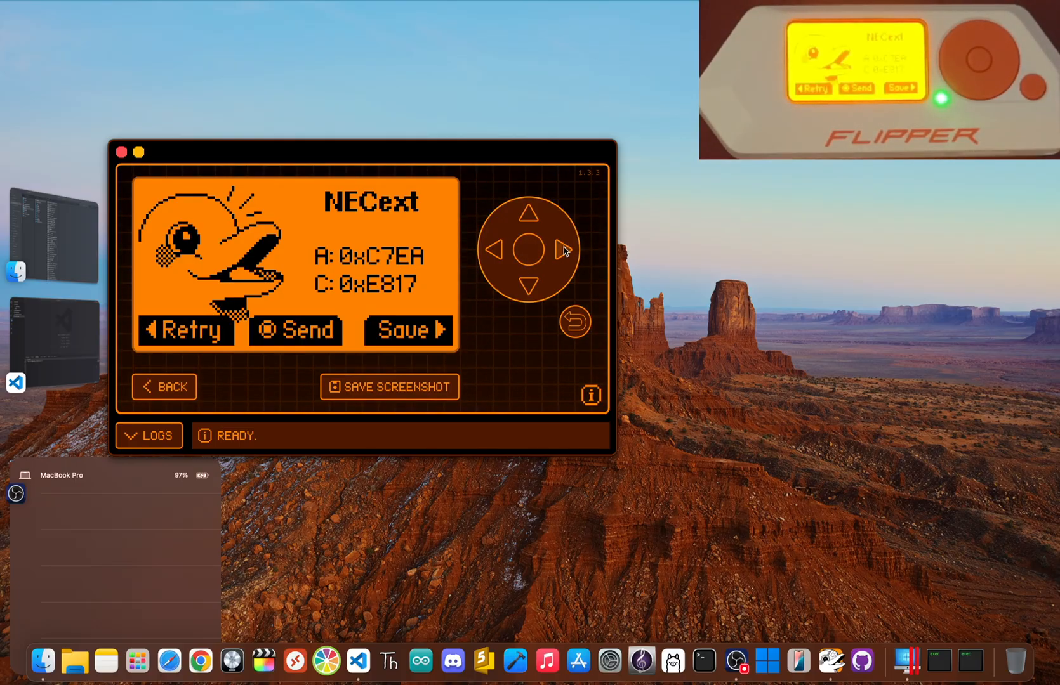
# Save the learned NECext signal under its suggested name, then back out to the home screen
pyautogui.click(408, 330)
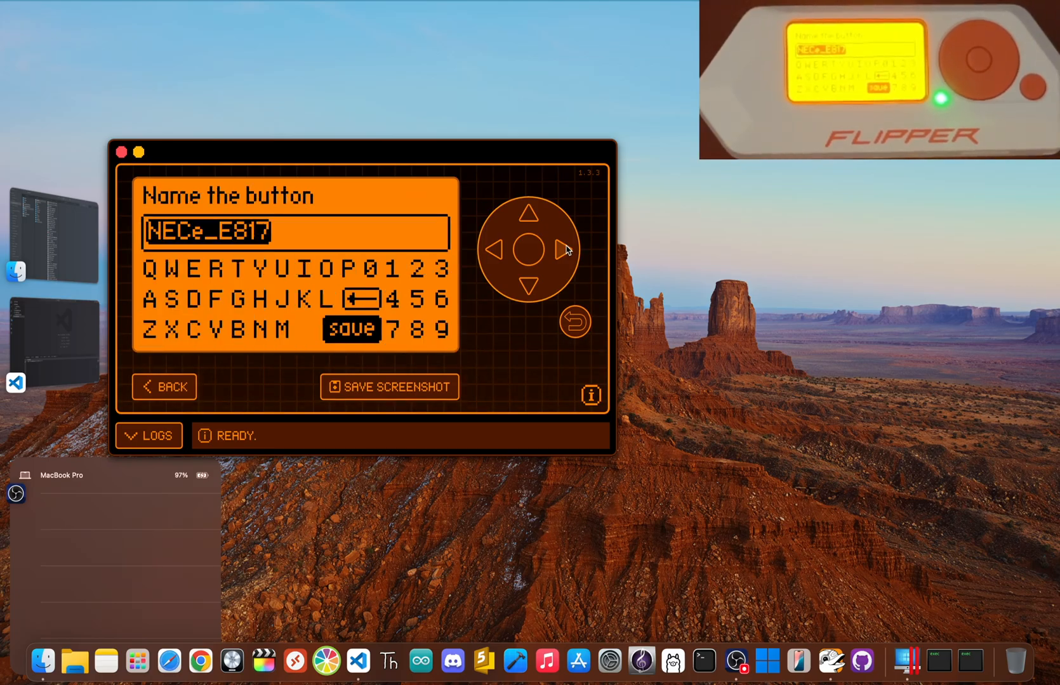
pyautogui.click(349, 330)
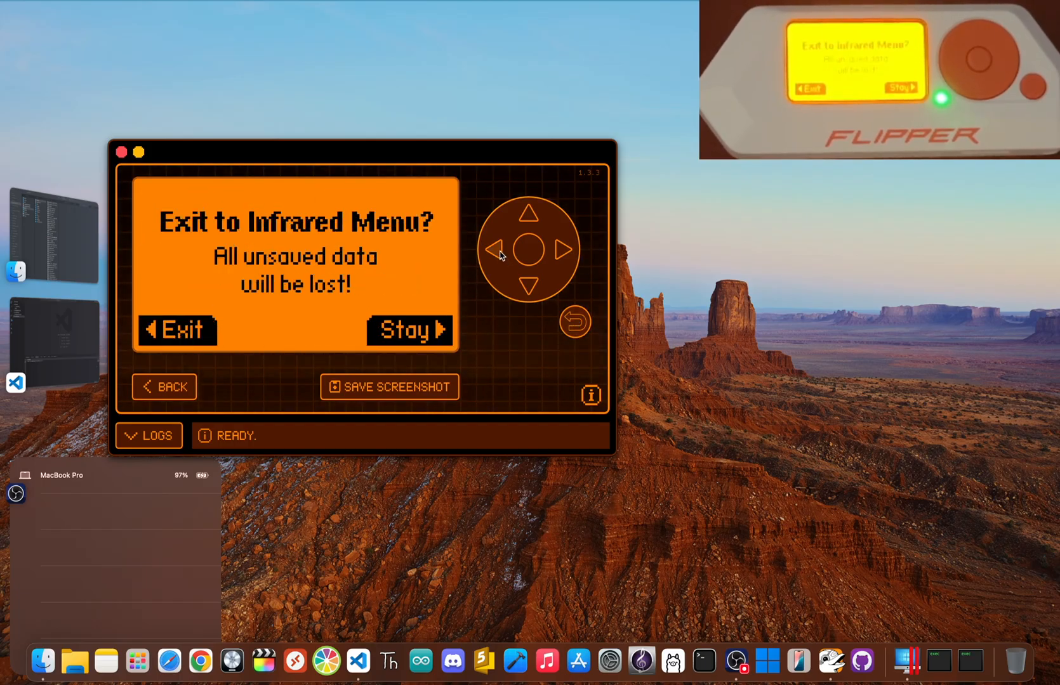
pyautogui.click(175, 330)
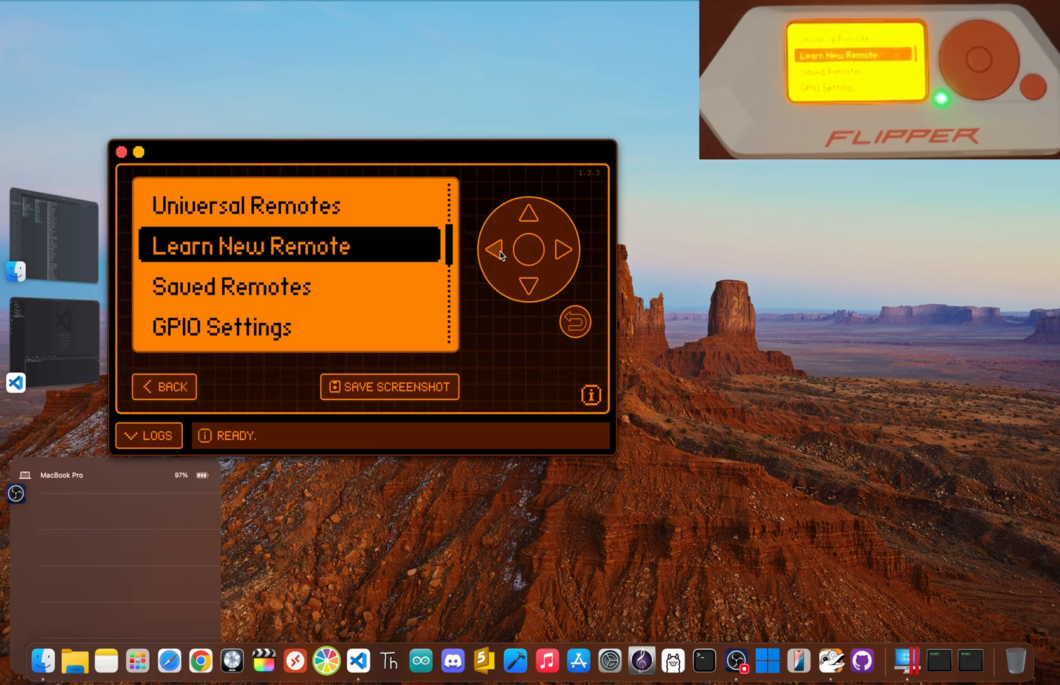
pyautogui.click(497, 250)
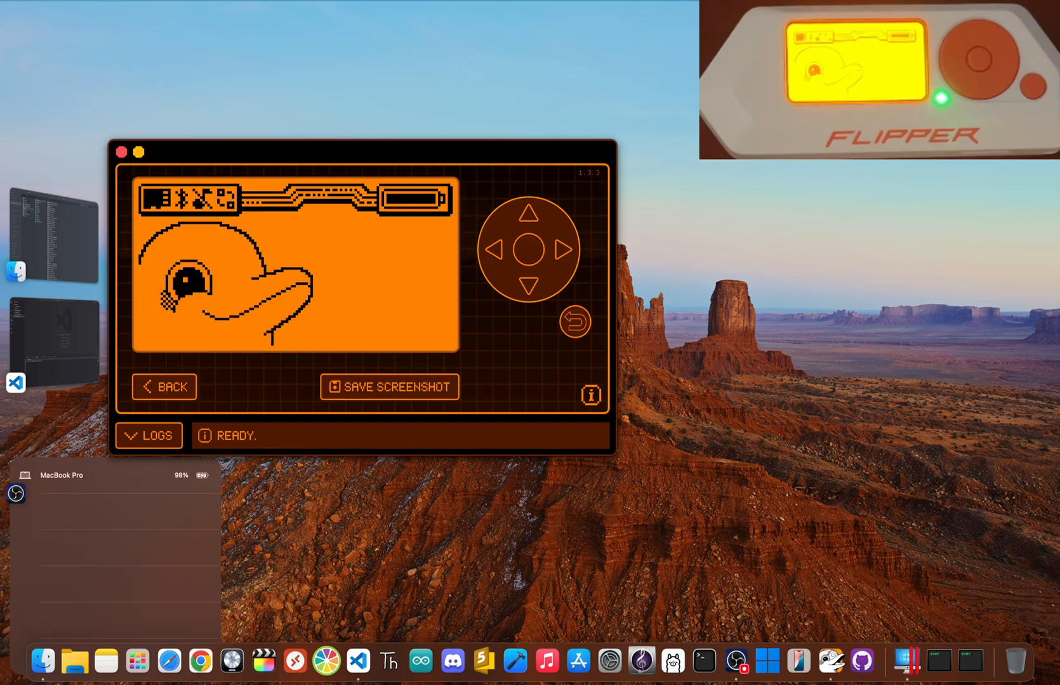
# Enter the main menu from the home screen and move the selection down to NFC
pyautogui.click(529, 283)
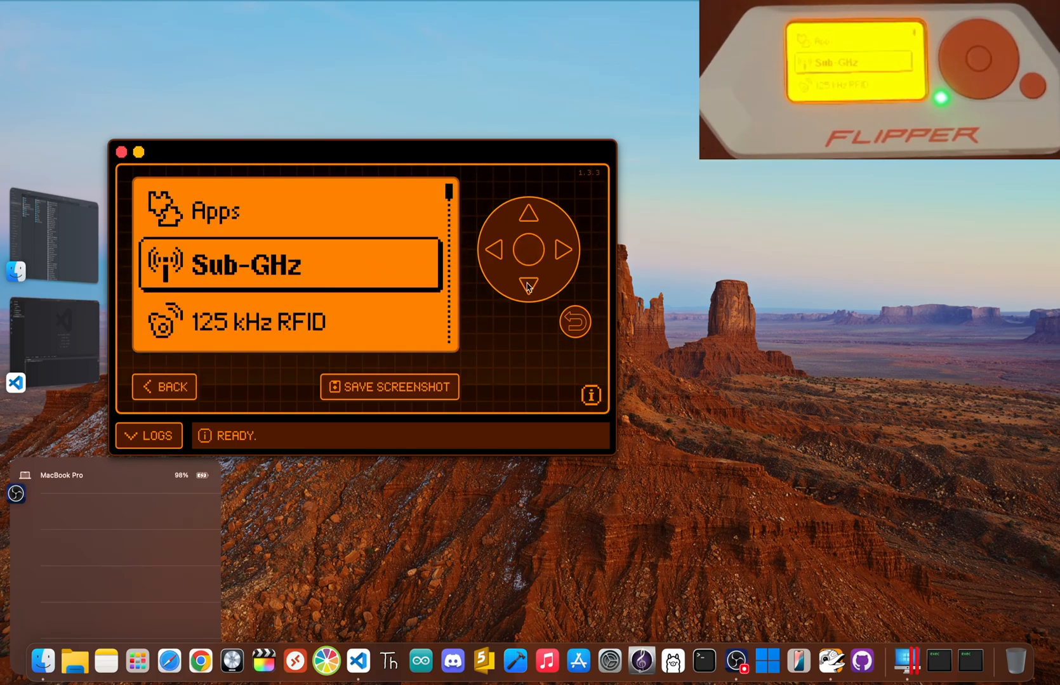
pyautogui.click(528, 285)
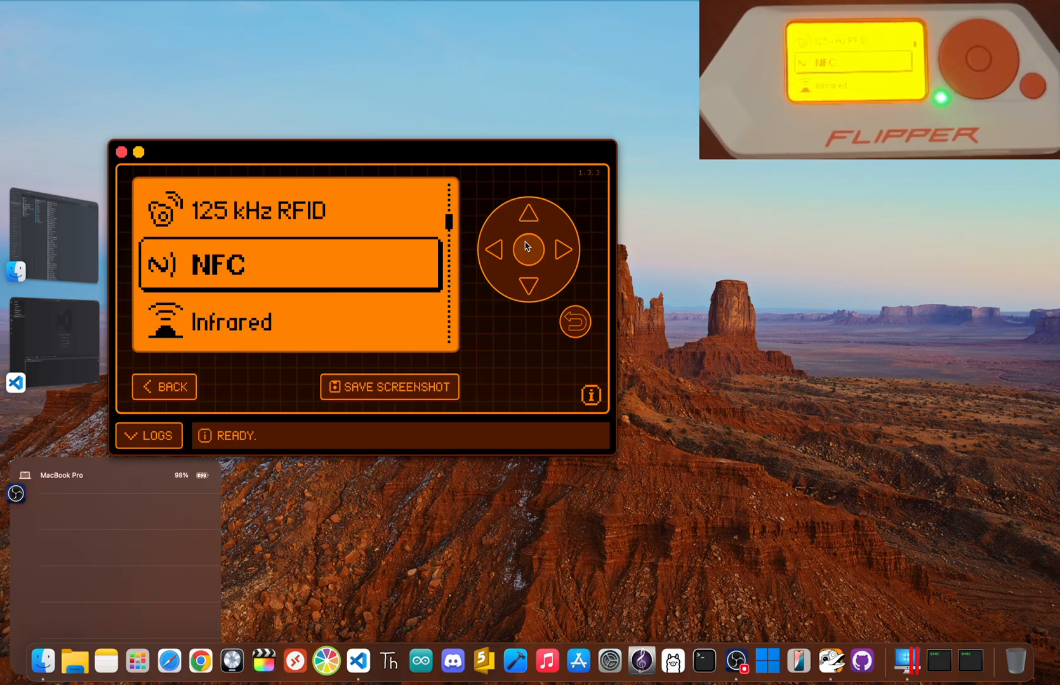